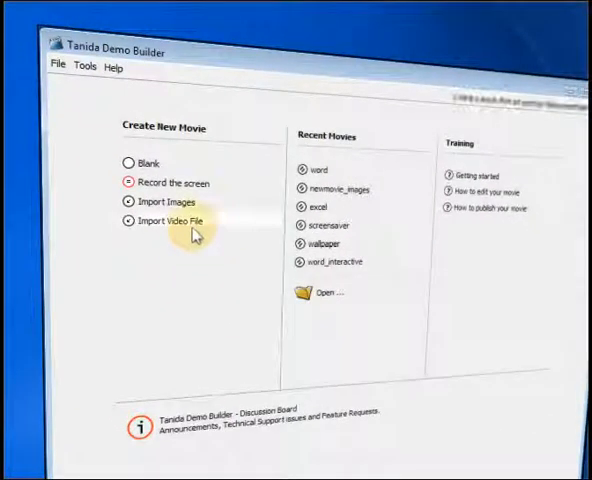
Start a new movie via Import Video File from the Start-Up screen
{"action": "left_click", "coordinate": [178, 220]}
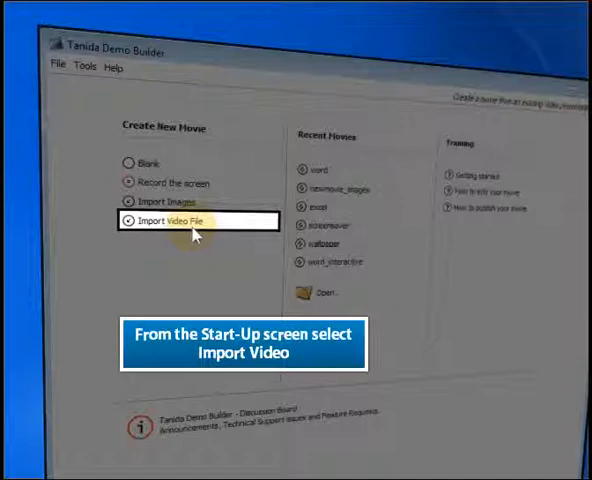
{"action": "left_click", "coordinate": [180, 222]}
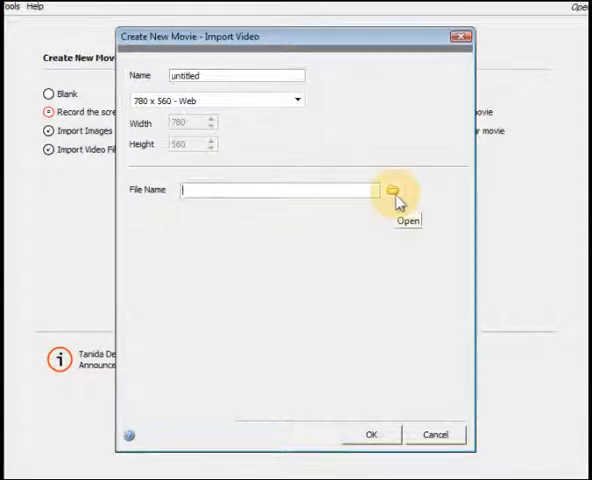
Choose C:\Videos\sword.wmv as the source, giving a Custom 640x520 size at 30 fps
{"action": "left_click", "coordinate": [392, 190]}
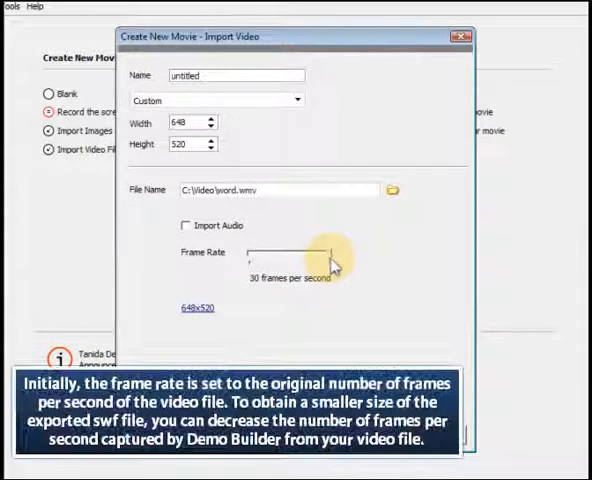
Lower the frame rate to 15 fps, leave audio out, and start the import
{"action": "left_click_drag", "start_coordinate": [336, 256], "coordinate": [290, 256]}
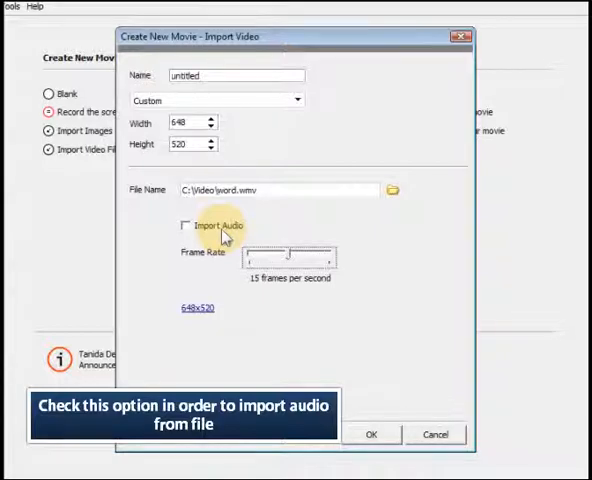
{"action": "mouse_move", "coordinate": [248, 348]}
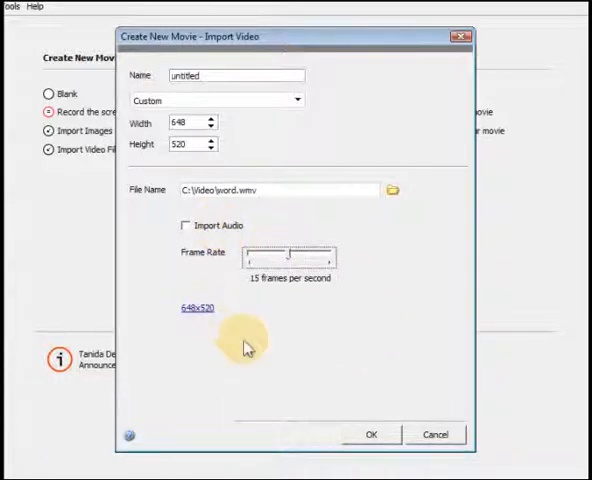
{"action": "mouse_move", "coordinate": [200, 320]}
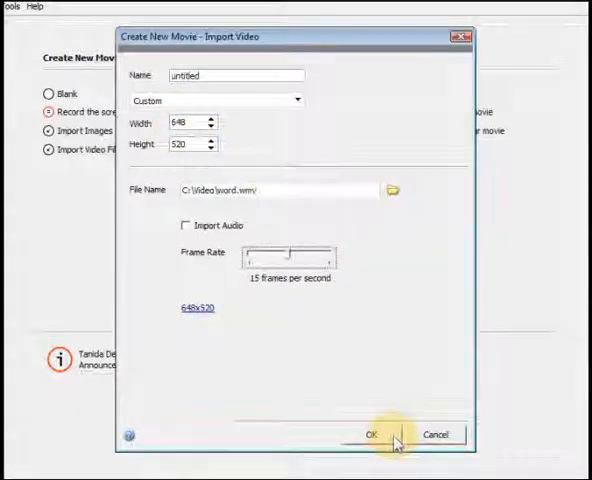
{"action": "left_click", "coordinate": [372, 434]}
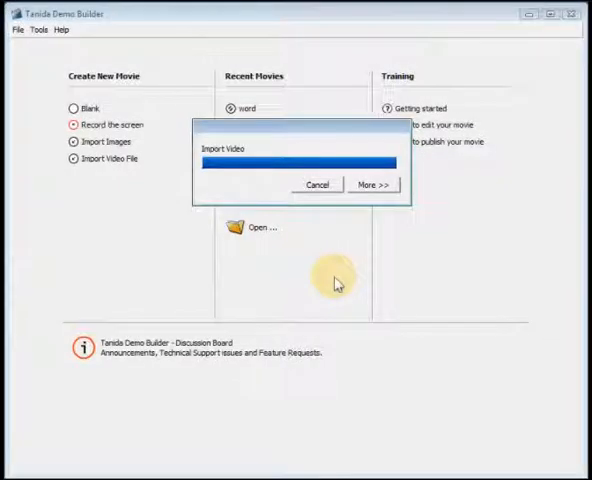